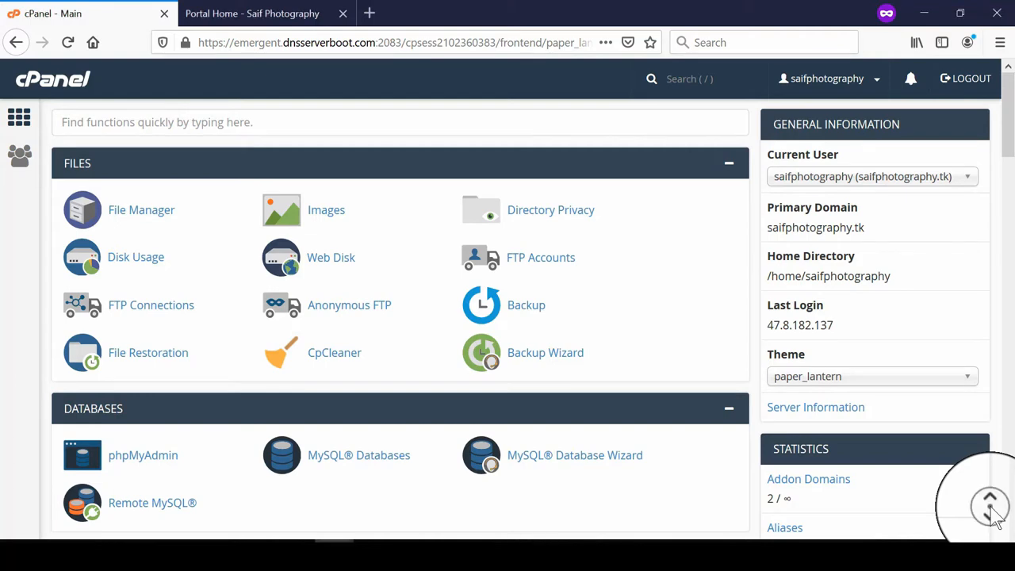
- Scroll down to the Domains section and open the Redirects tool
scroll(down, 3)
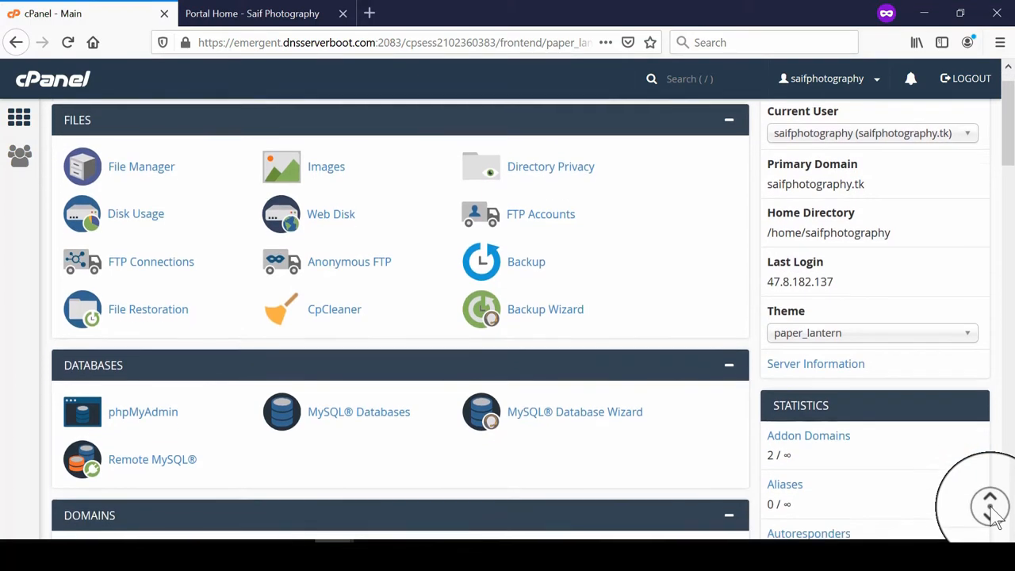
scroll(down, 3)
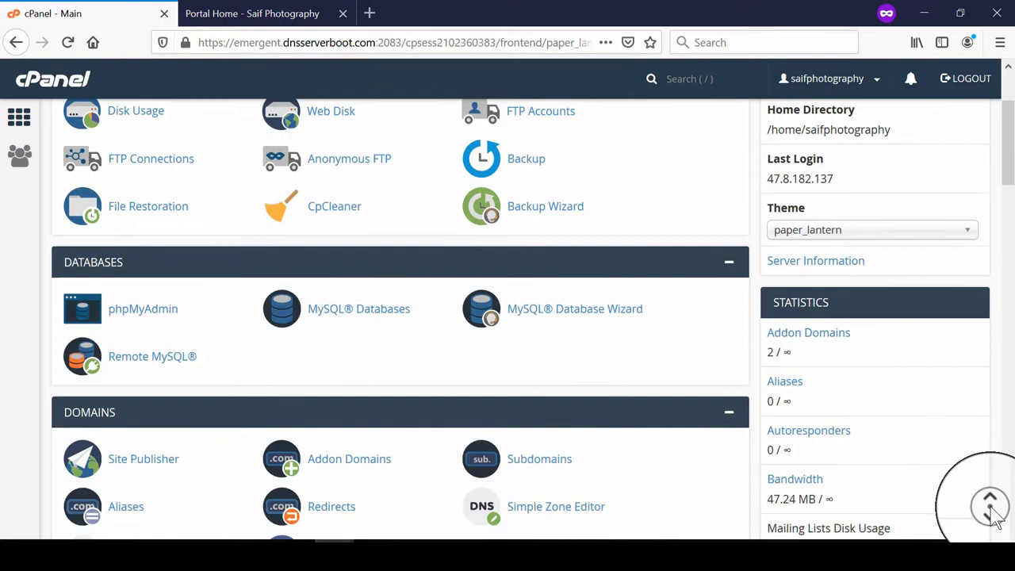
scroll(down, 3)
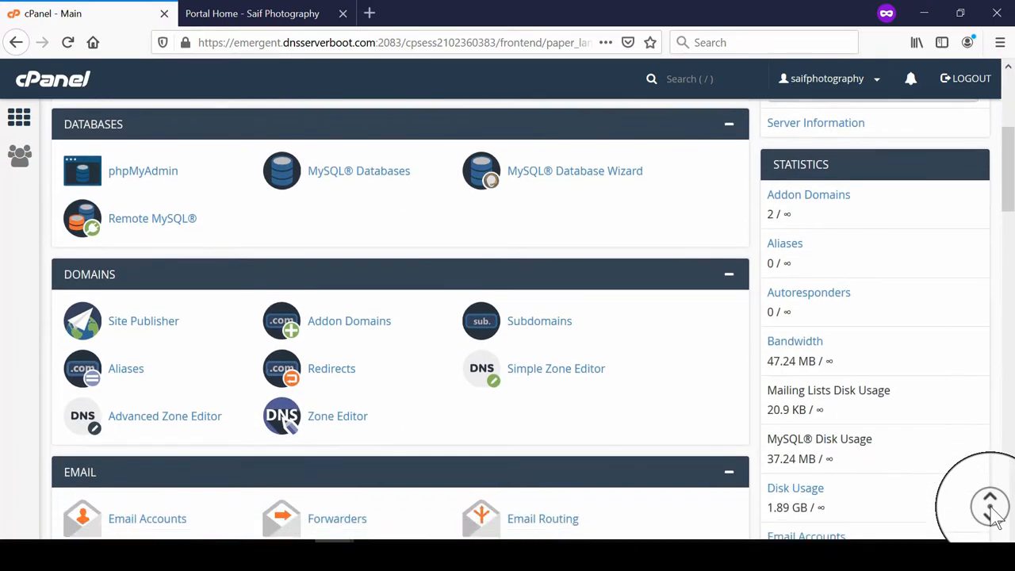
scroll(down, 3)
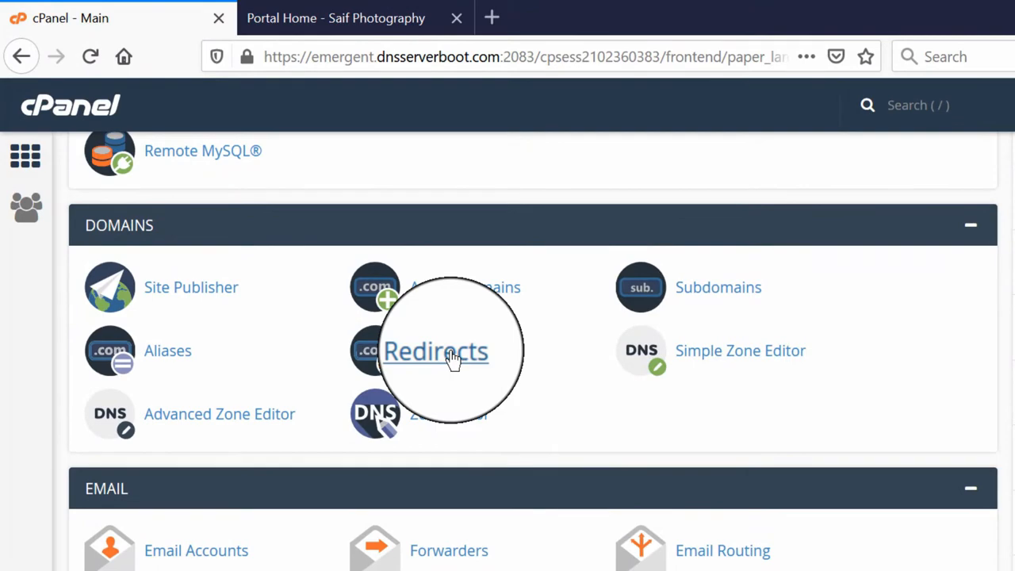
click(436, 350)
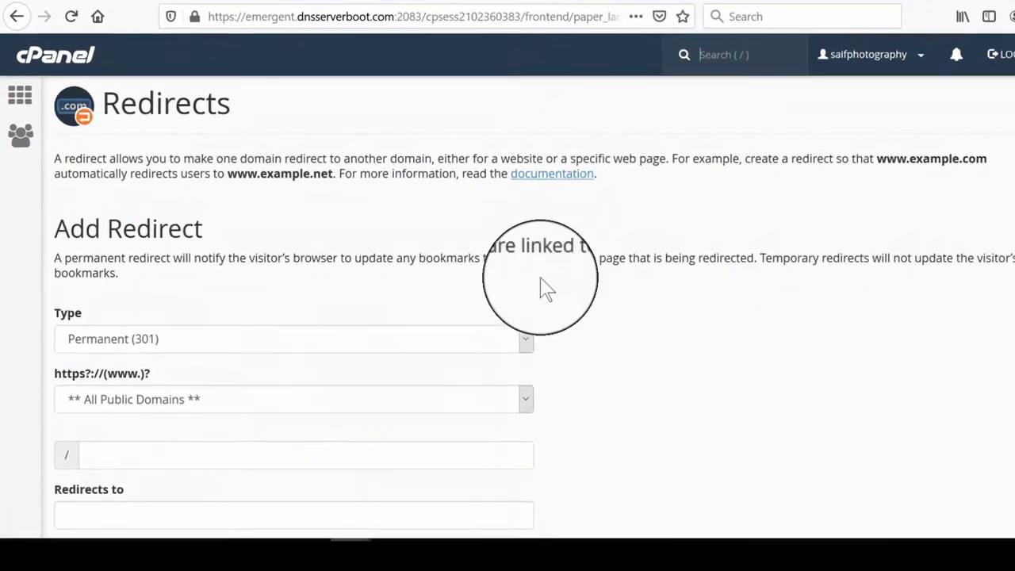
- Keep the type as Permanent (301) and choose saifphotography.tk as the domain
click(524, 338)
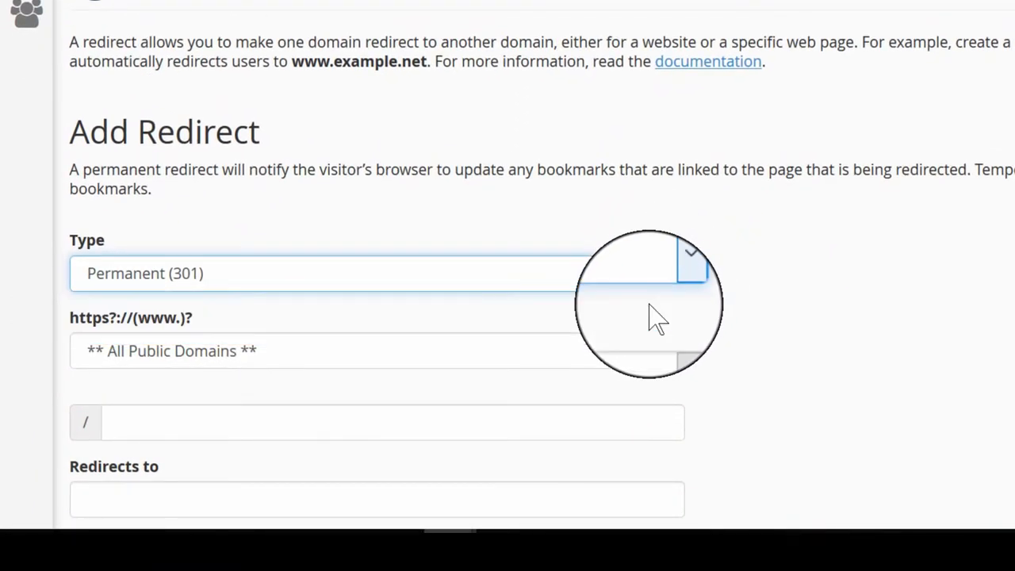
click(376, 350)
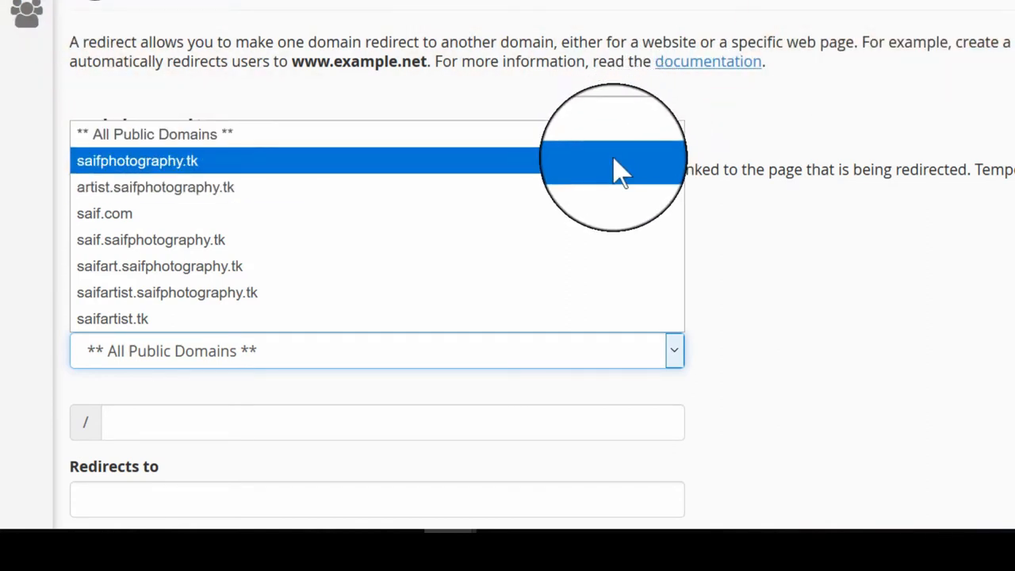
click(136, 160)
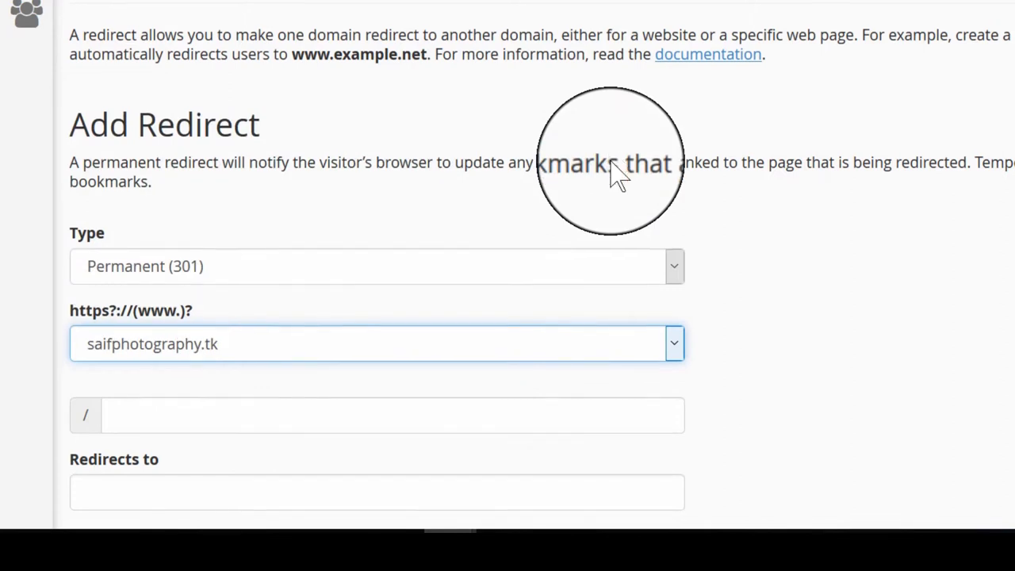
scroll(down, 3)
text(https)
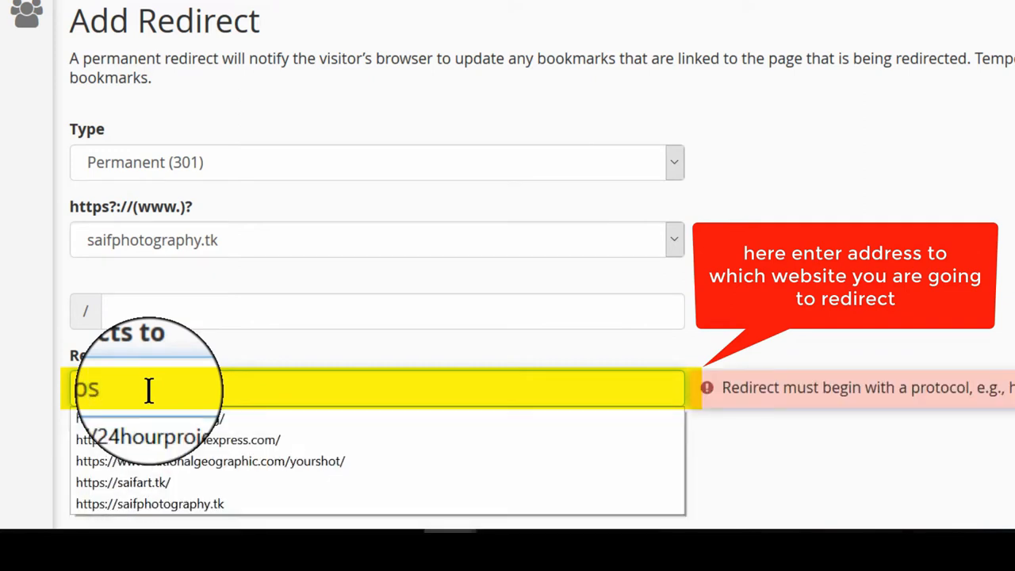
text(://)
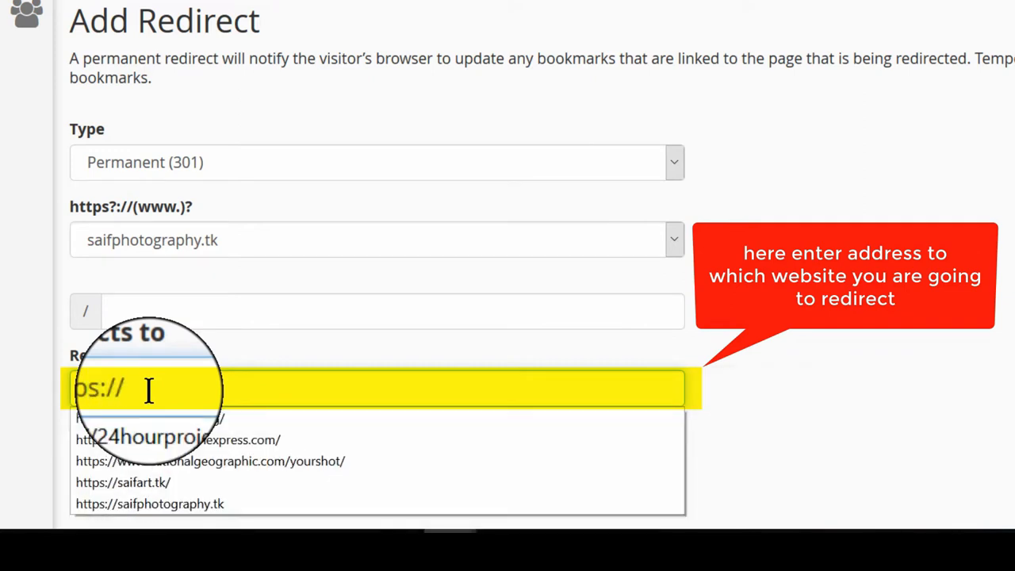
text(google.)
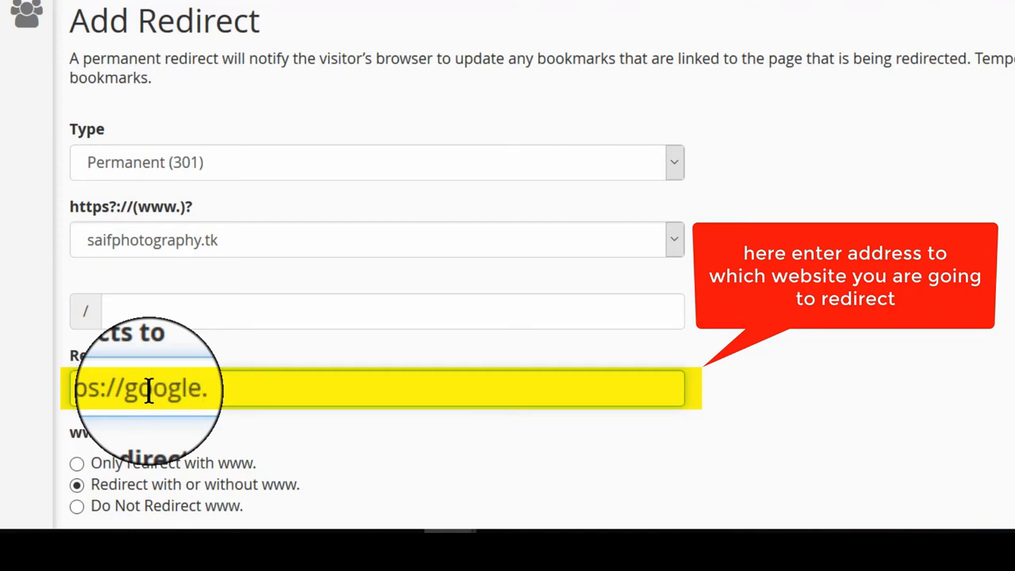
text(google.com)
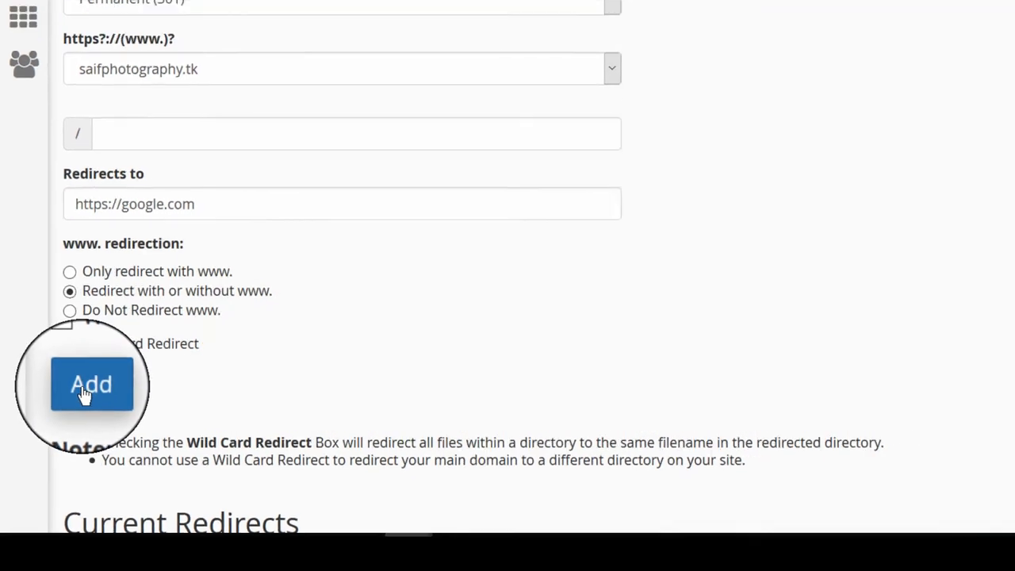
click(92, 385)
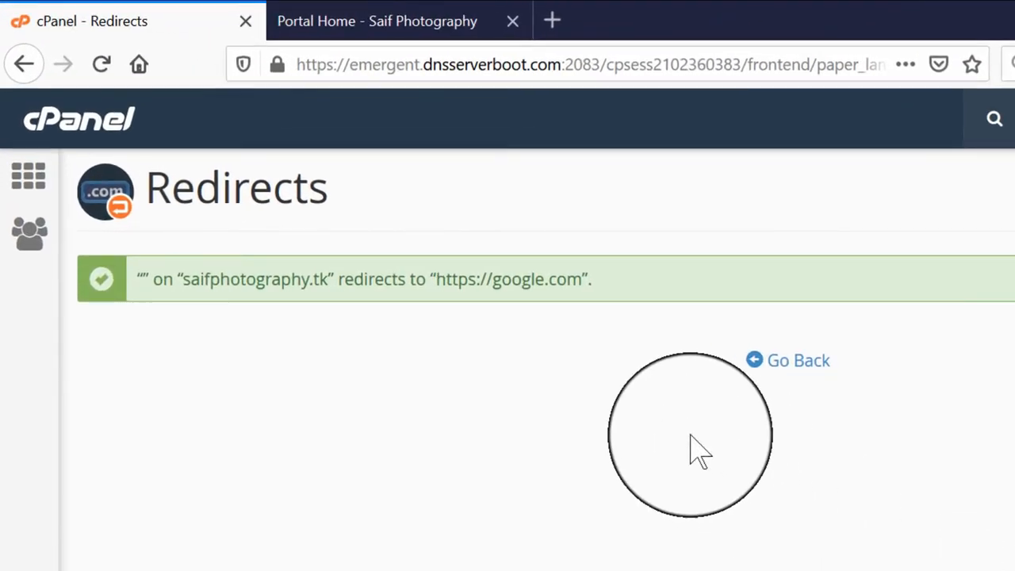
mouse_move(797, 361)
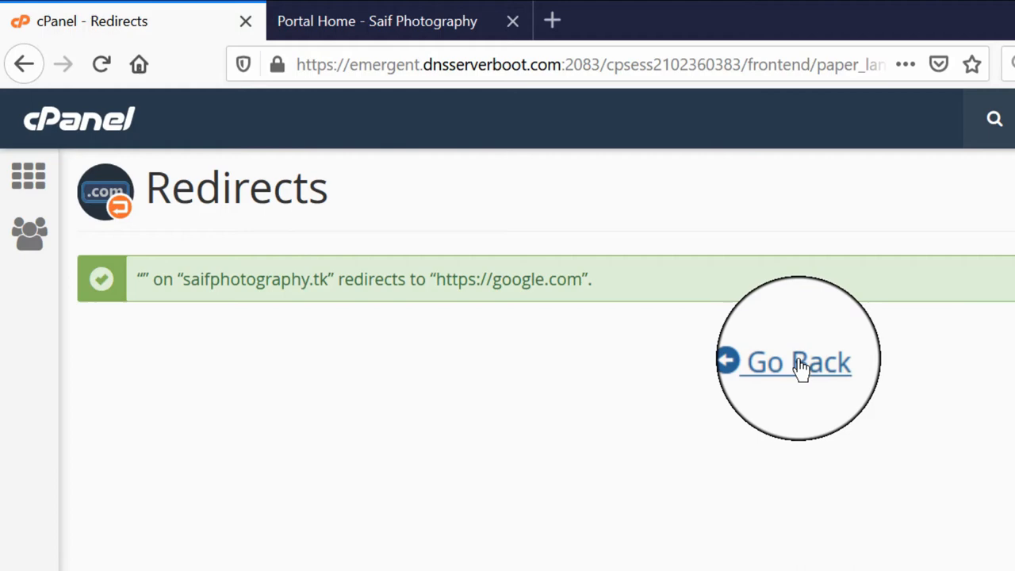
click(797, 361)
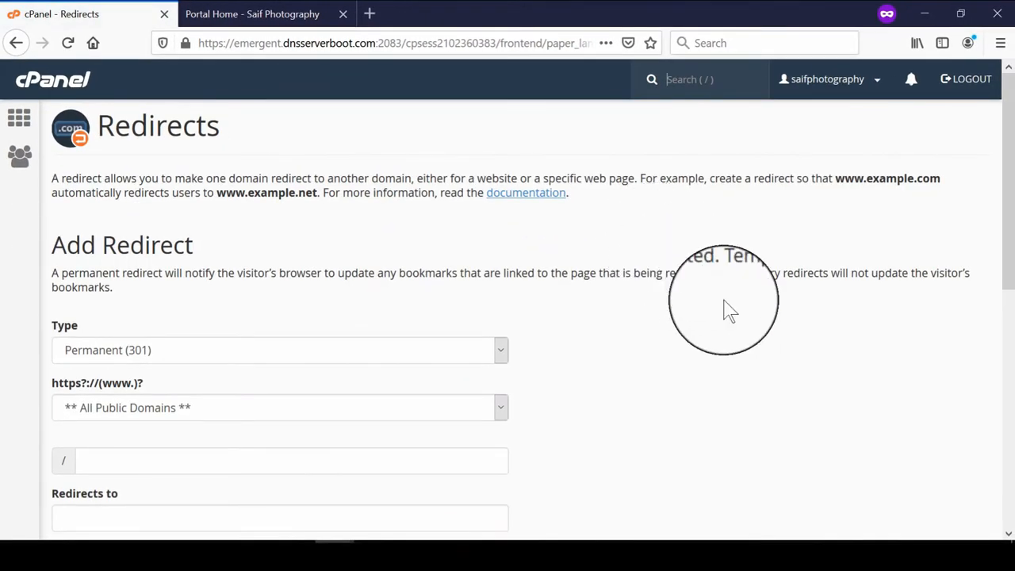
scroll(down, 3)
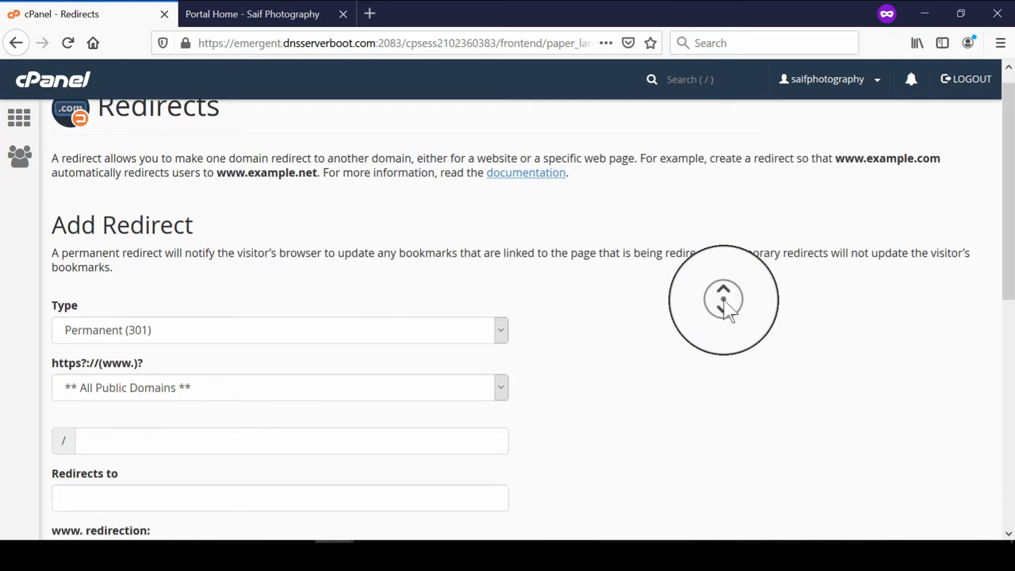
scroll(down, 3)
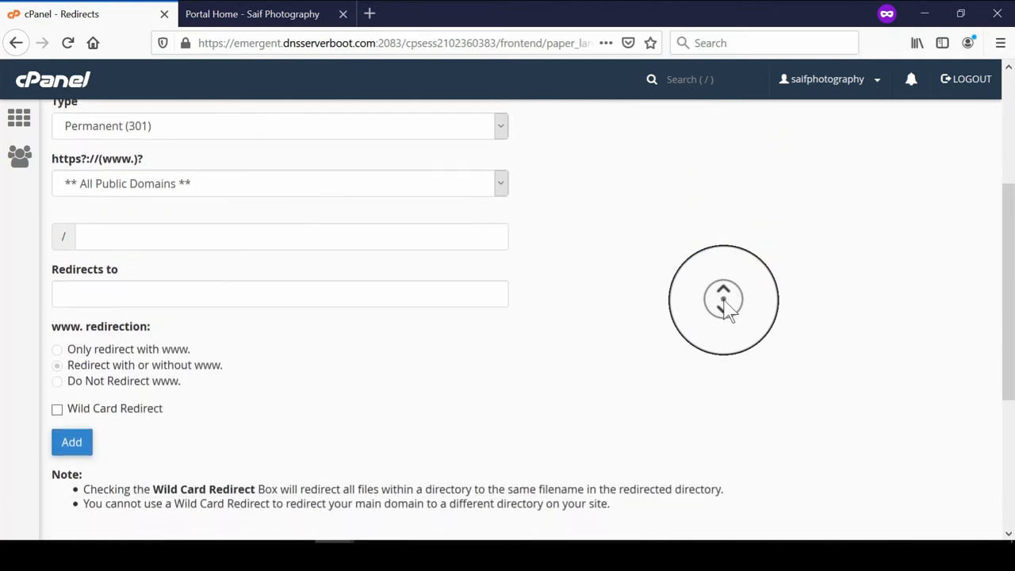
scroll(down, 3)
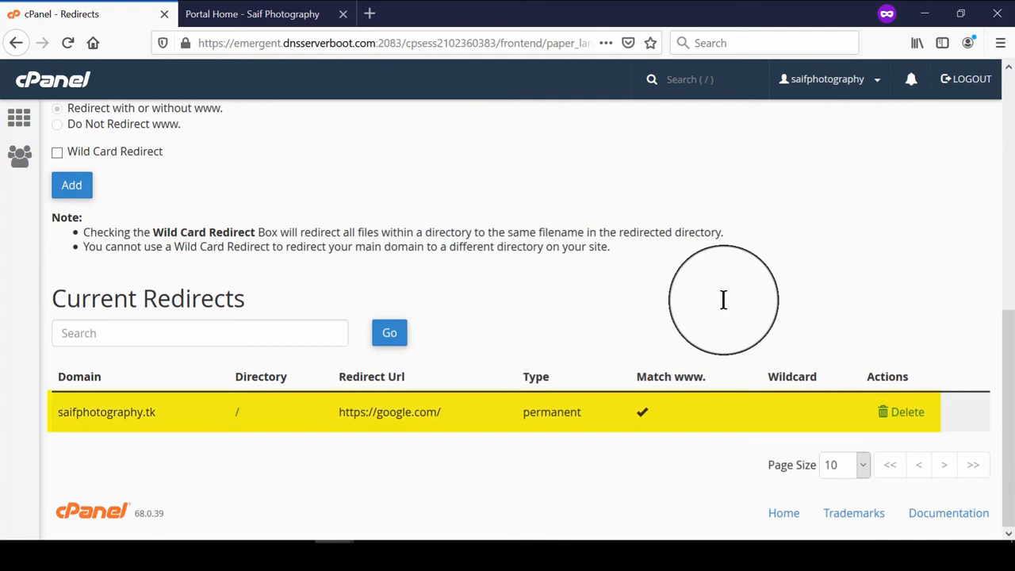
mouse_move(353, 482)
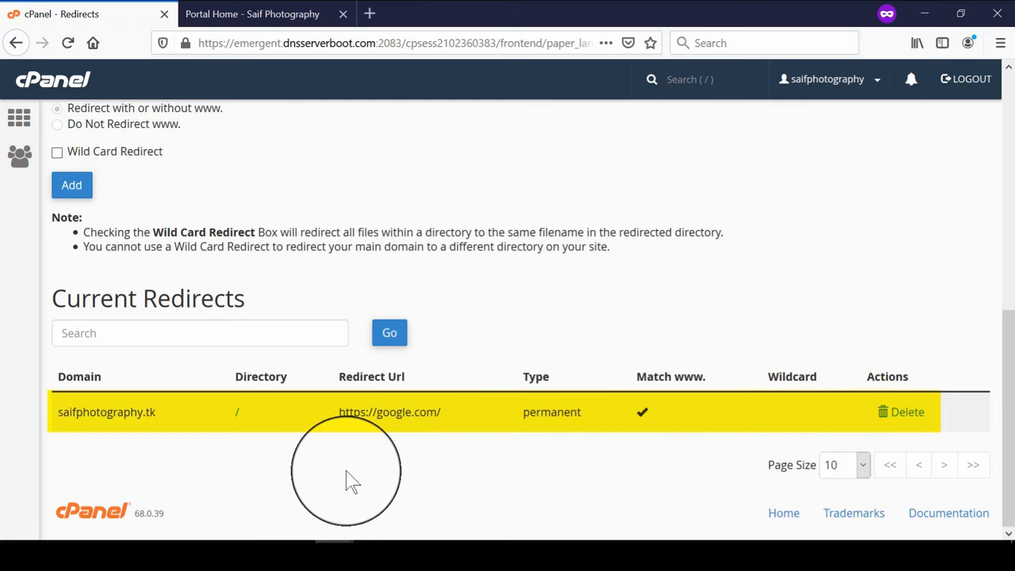
click(1001, 43)
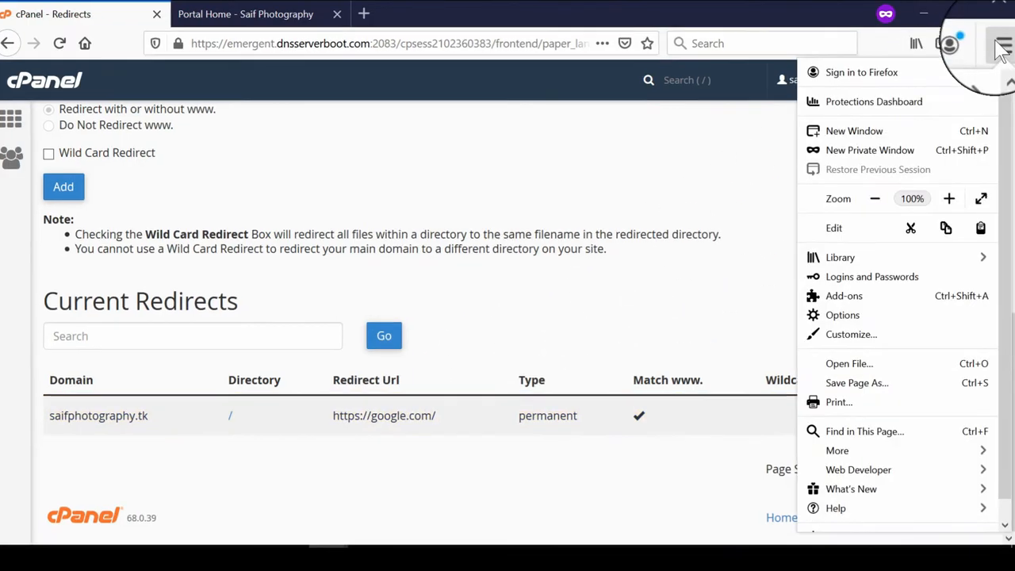
- Open a new private window and enter saifart.tk in the address bar
click(869, 149)
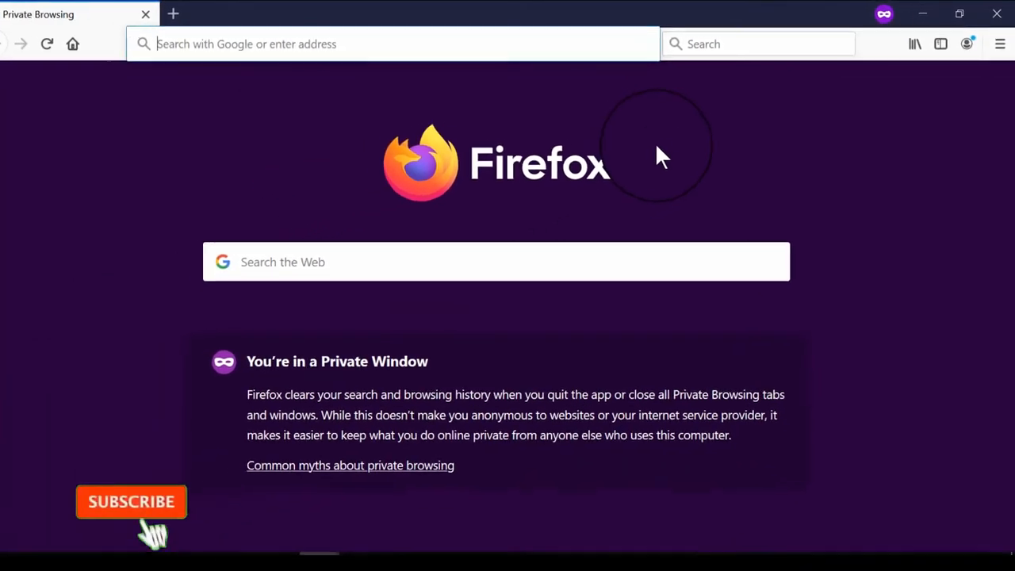
text(saifart.tk)
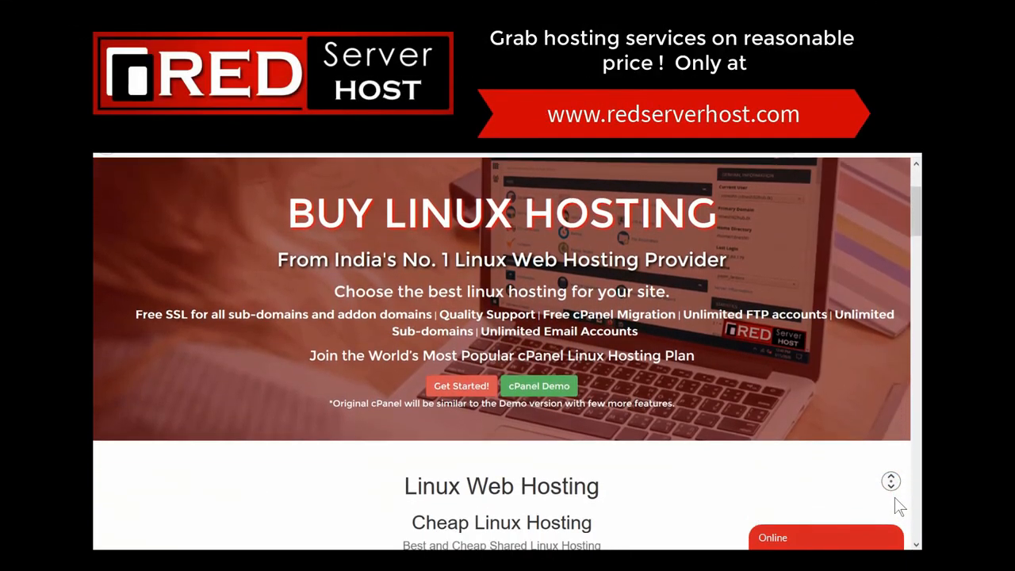
scroll(down, 3)
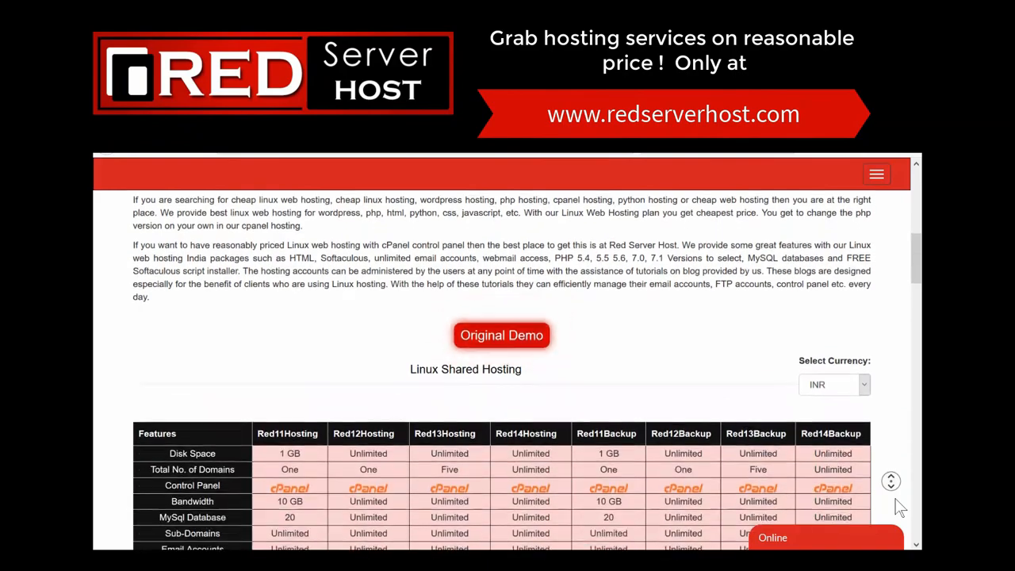
scroll(down, 3)
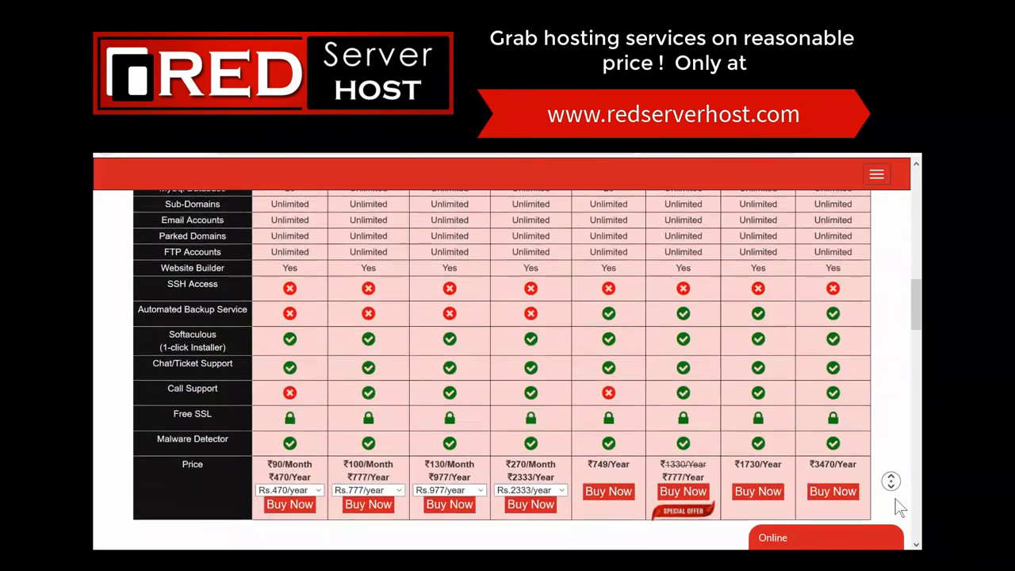